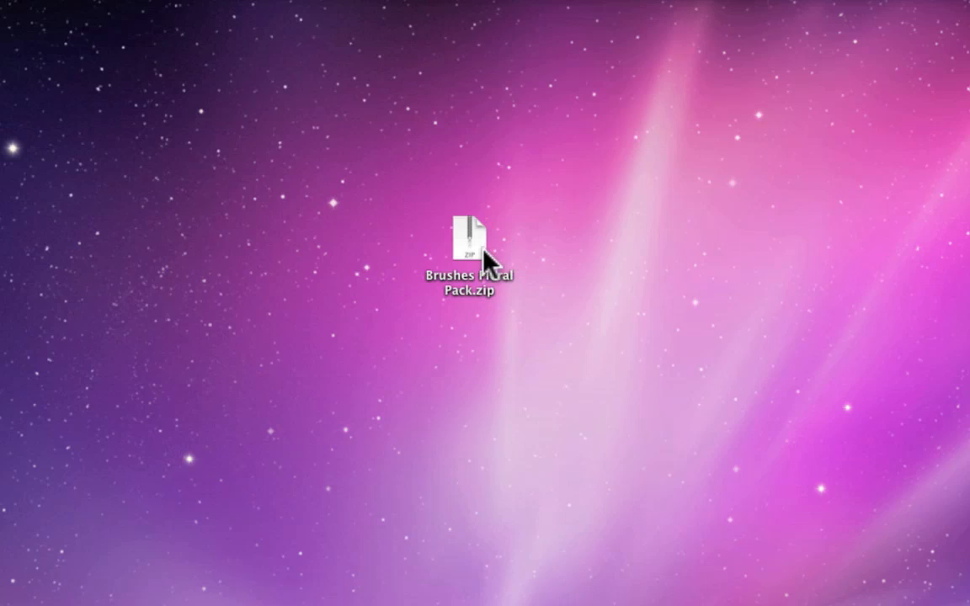
# - Expand Brushes Floral Pack.zip on the desktop
pyautogui.doubleClick(470, 235)
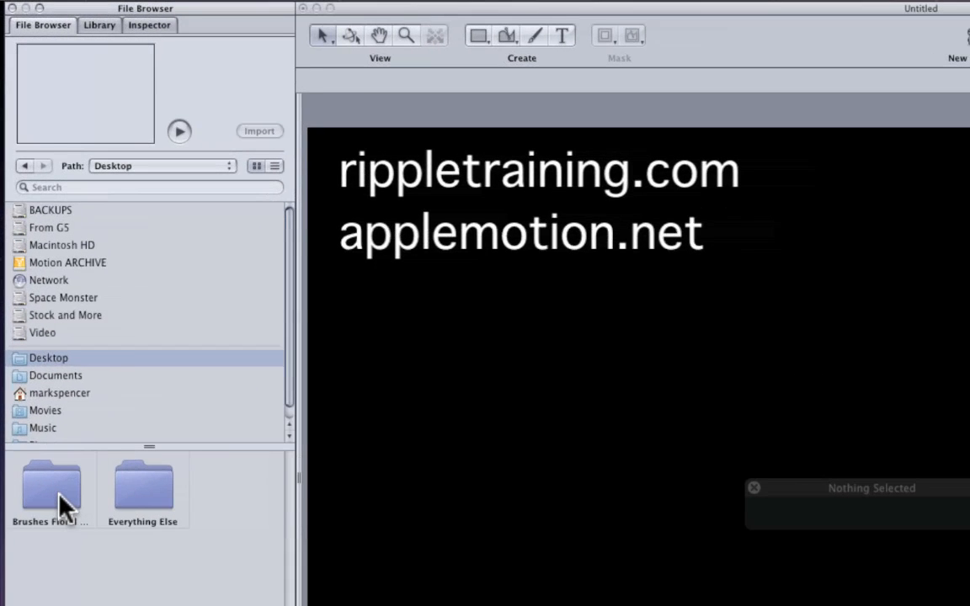
# - Open the Brushes Floral Pack folder in Motion's File Browser
pyautogui.click(50, 486)
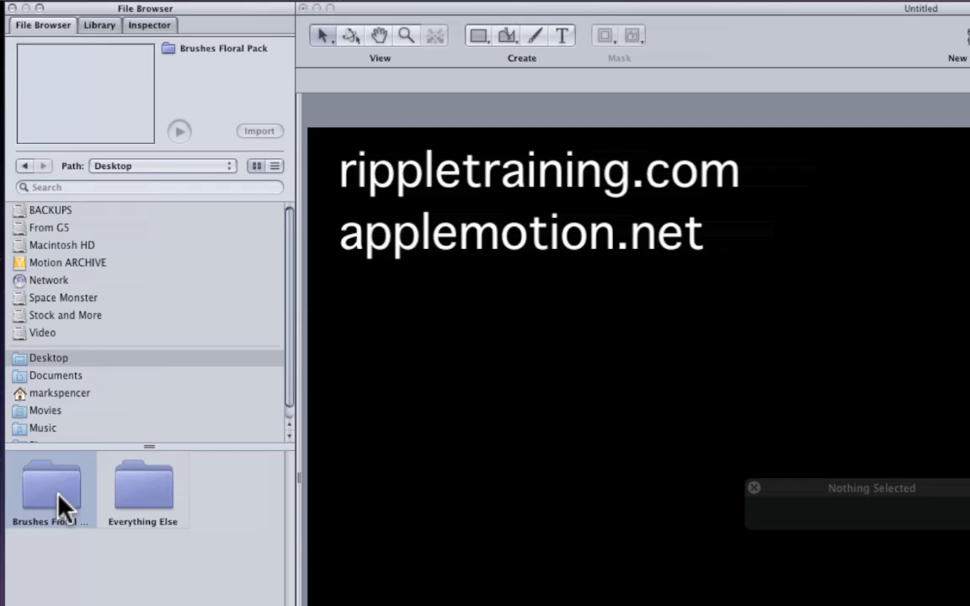
pyautogui.doubleClick(51, 484)
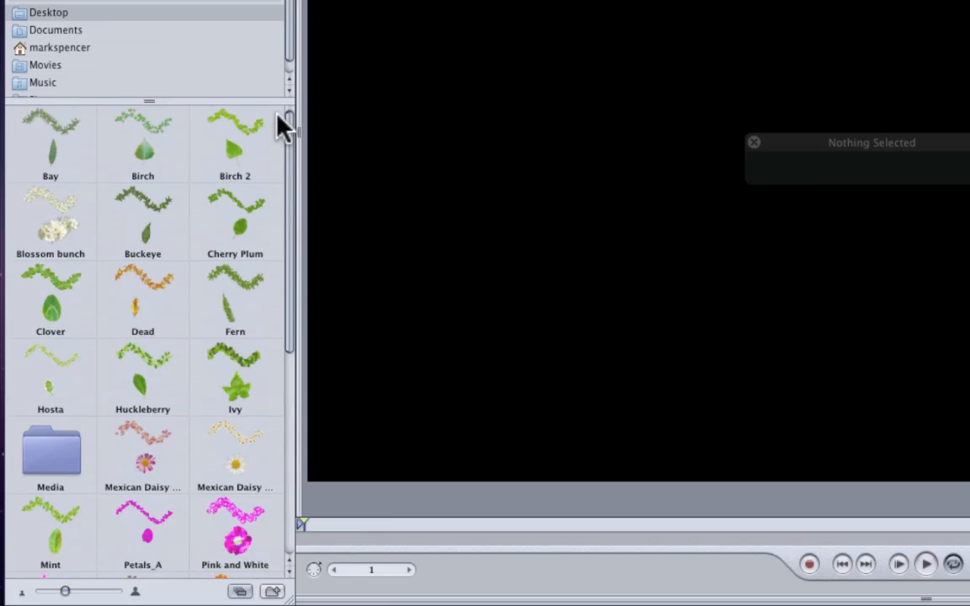
pyautogui.moveTo(223, 240)
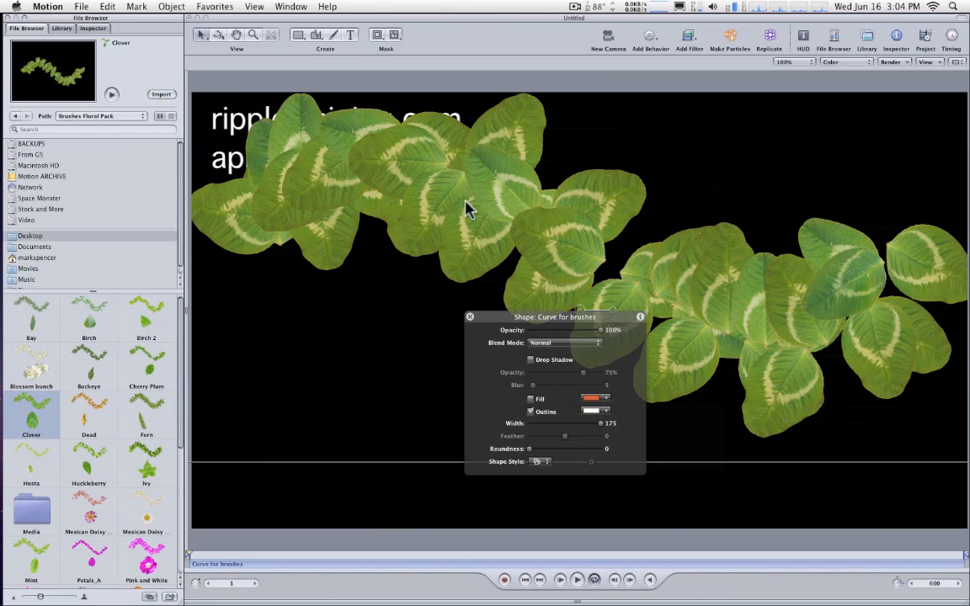
pyautogui.moveTo(560, 246)
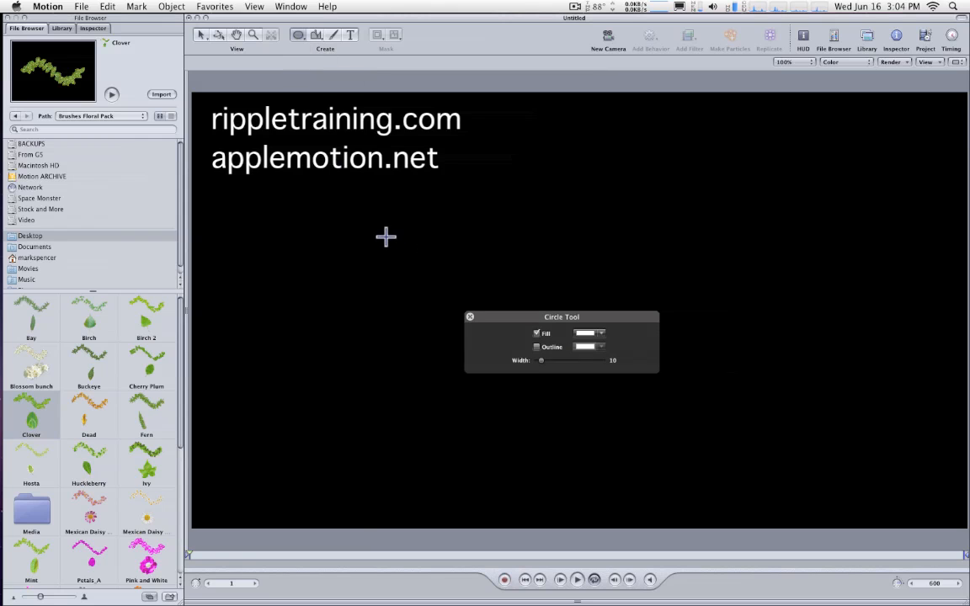
# - Draw a circle, shift it right, and remove its fill for an outline ring
pyautogui.moveTo(385, 236); pyautogui.dragTo(667, 368)
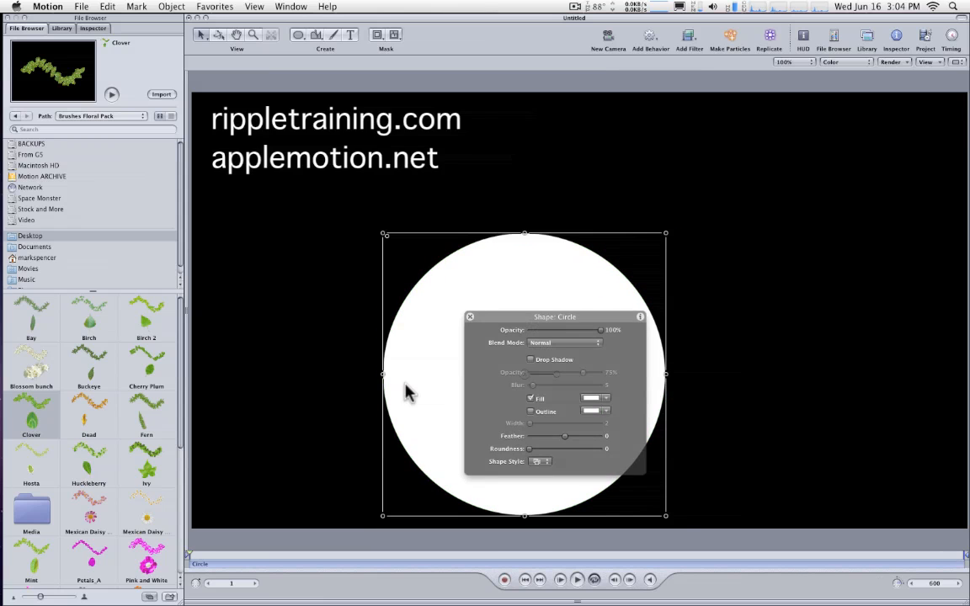
pyautogui.moveTo(525, 373); pyautogui.dragTo(625, 298)
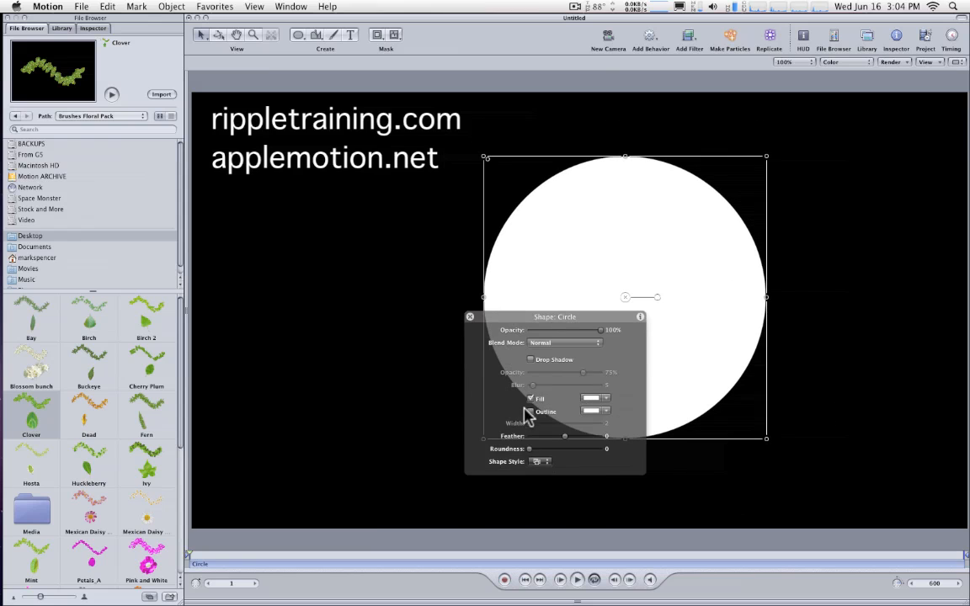
pyautogui.click(531, 398)
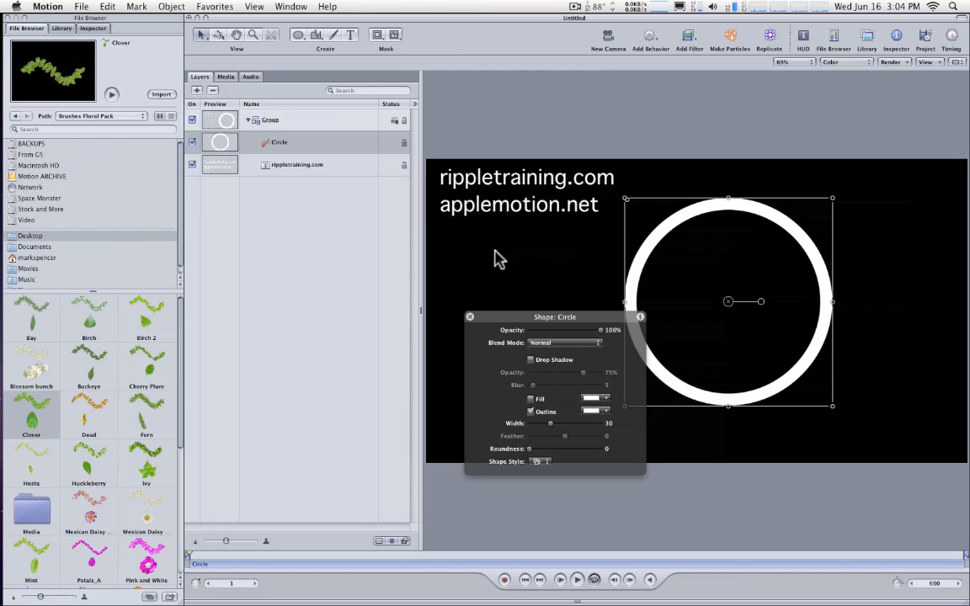
pyautogui.moveTo(53, 380)
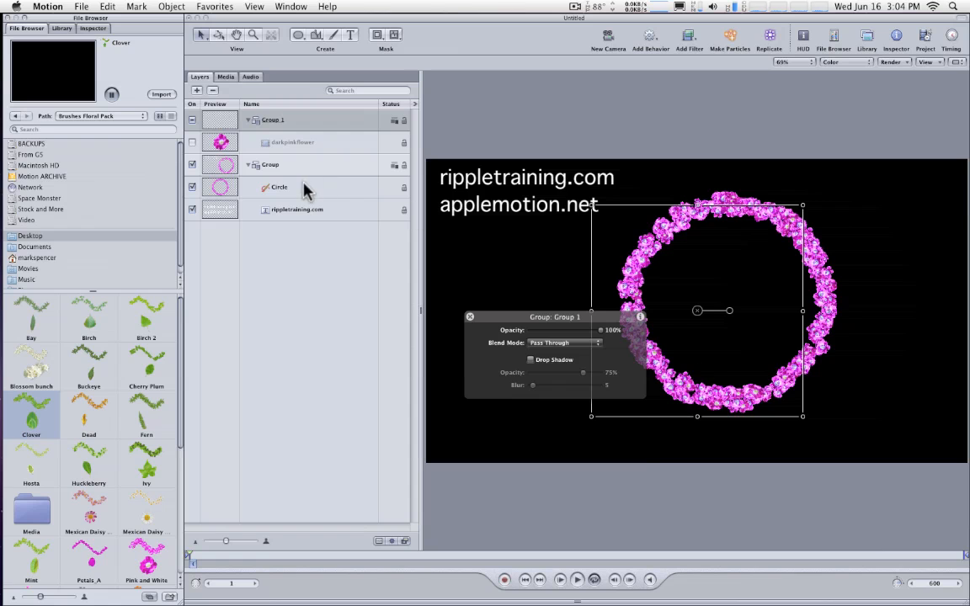
# - Select the Circle layer and widen its darkpinkflower outline from 30 to 52
pyautogui.click(279, 186)
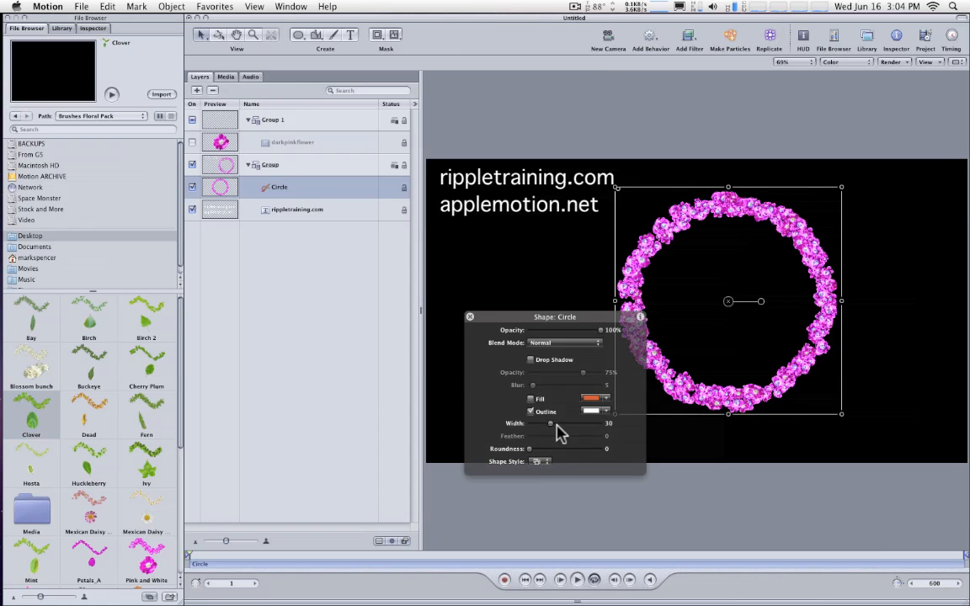
pyautogui.moveTo(551, 424); pyautogui.dragTo(573, 424)
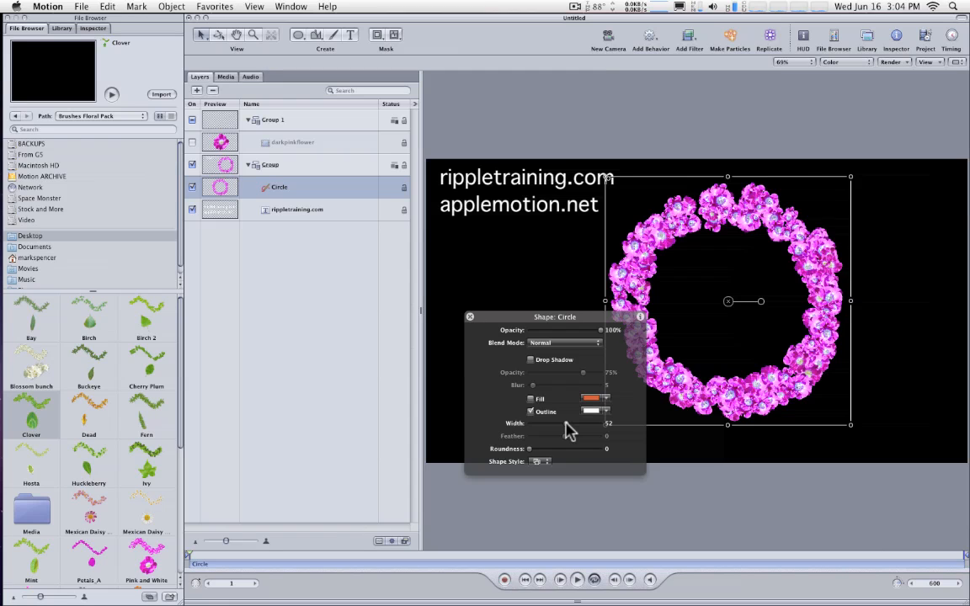
pyautogui.moveTo(297, 410)
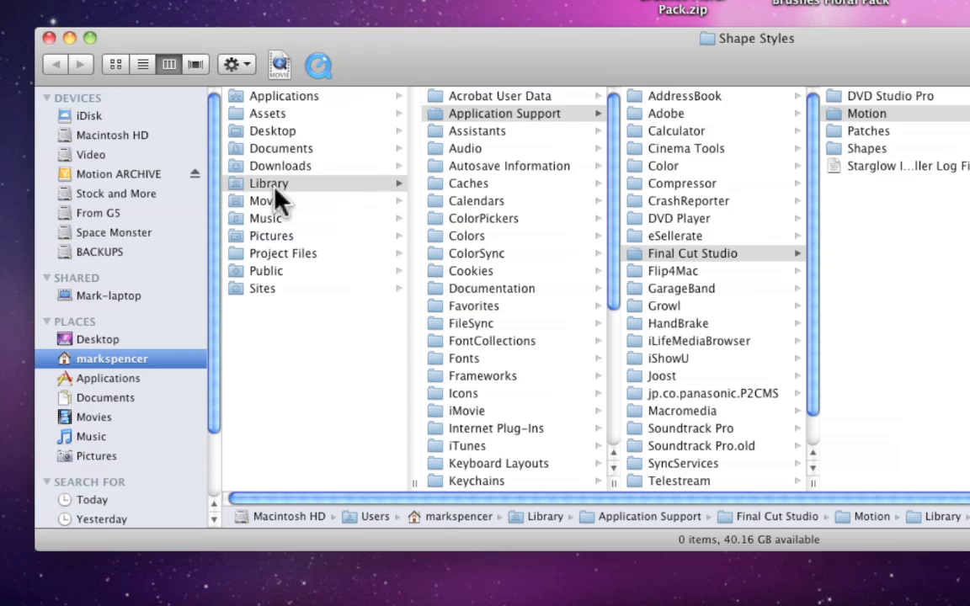
pyautogui.moveTo(505, 122)
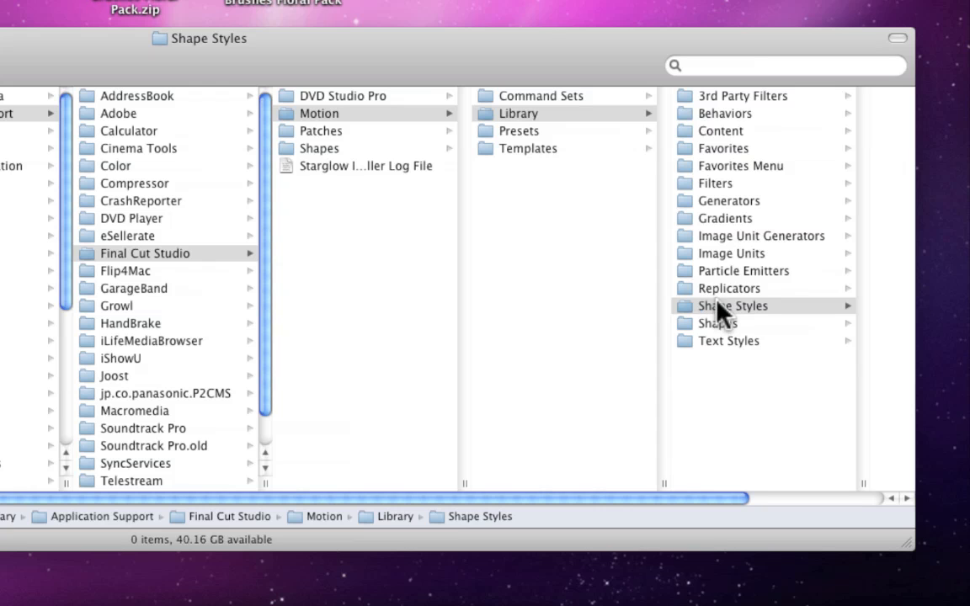
pyautogui.moveTo(665, 495)
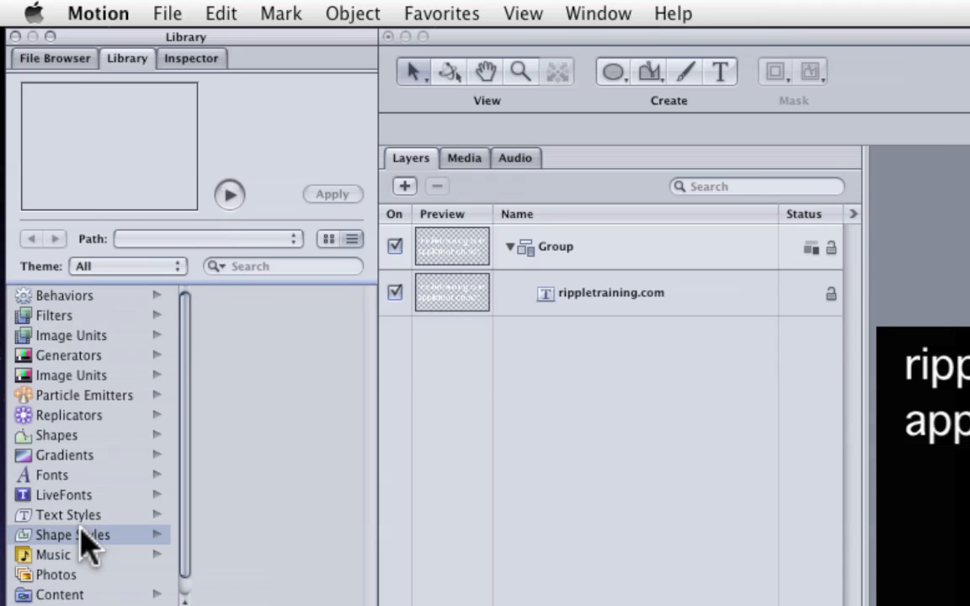
# - Show the Brushes Floral Pack category under Shape Styles in the Library
pyautogui.click(72, 535)
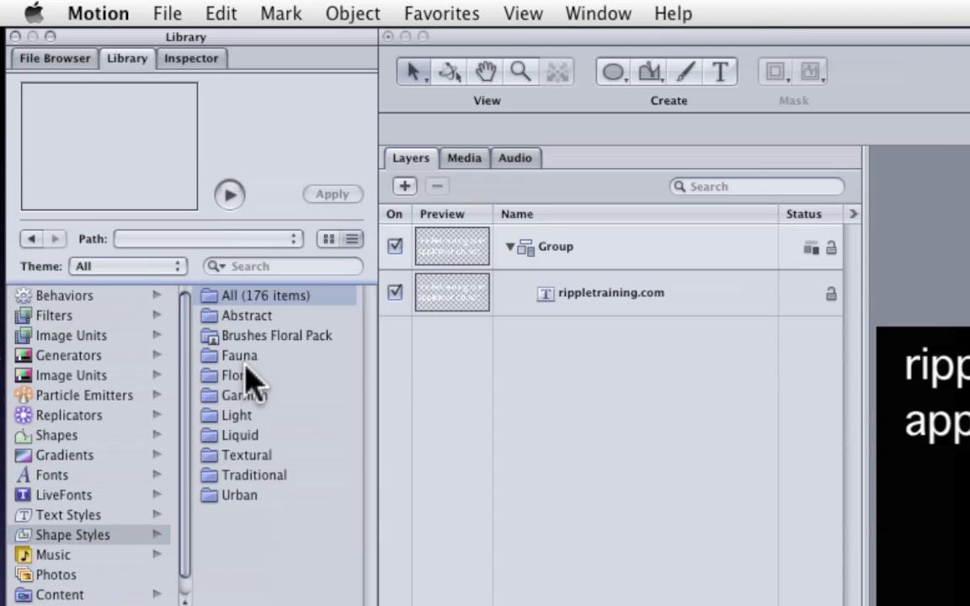
pyautogui.moveTo(257, 514)
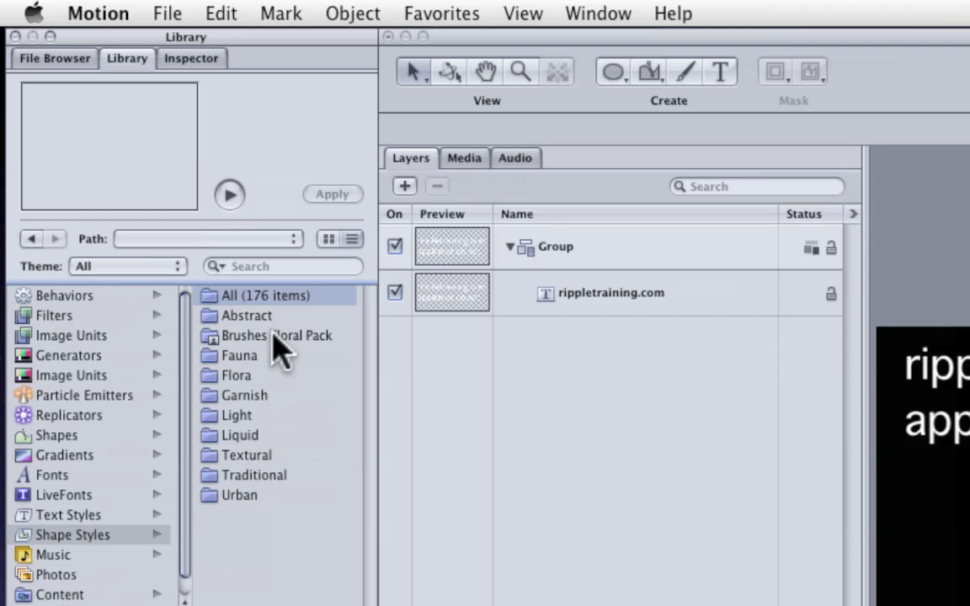
pyautogui.click(271, 335)
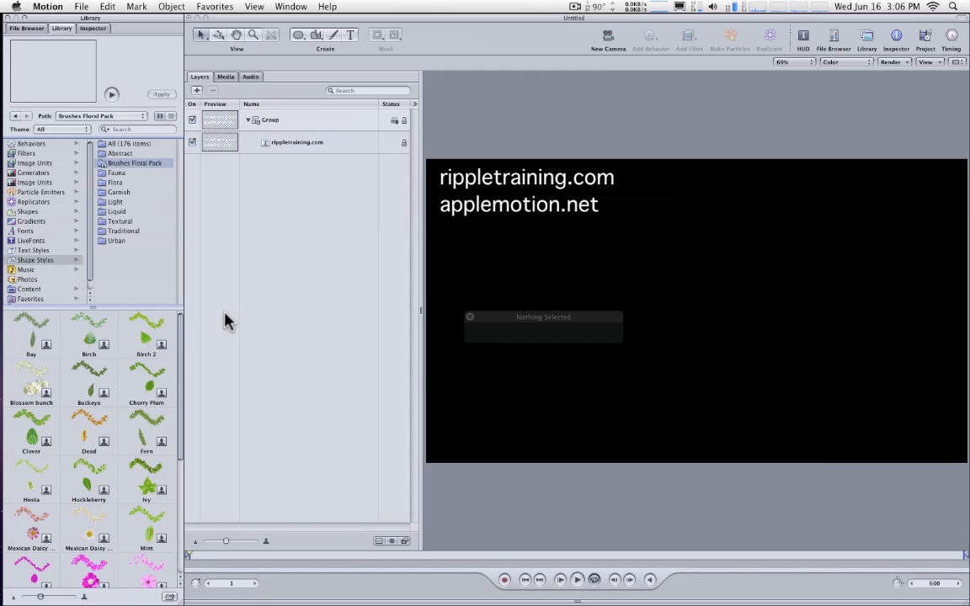
pyautogui.moveTo(242, 310)
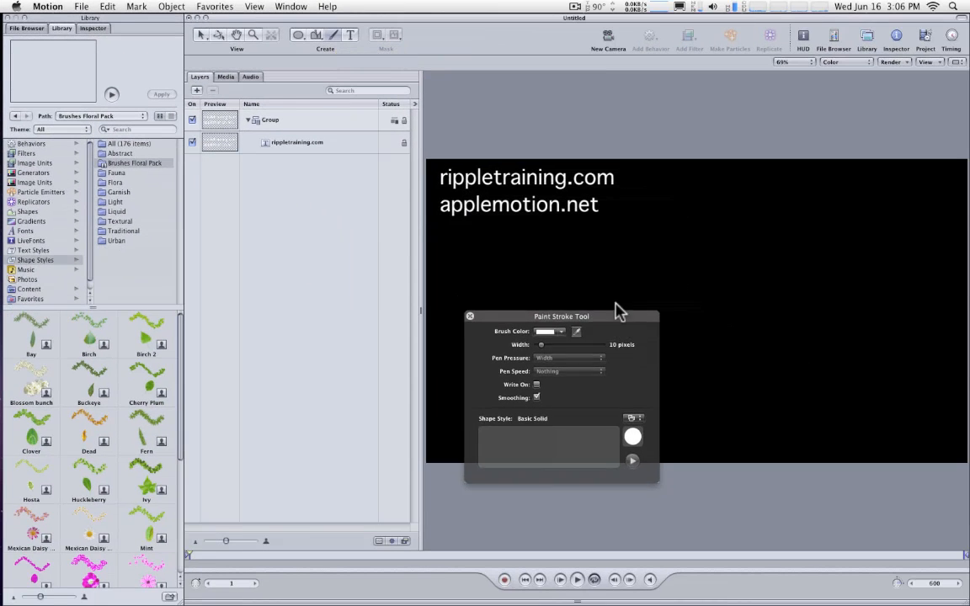
# - Paint a Mexican Daisy Pink stroke, raise its width to 87, and select its layer
pyautogui.moveTo(561, 316); pyautogui.dragTo(293, 183)
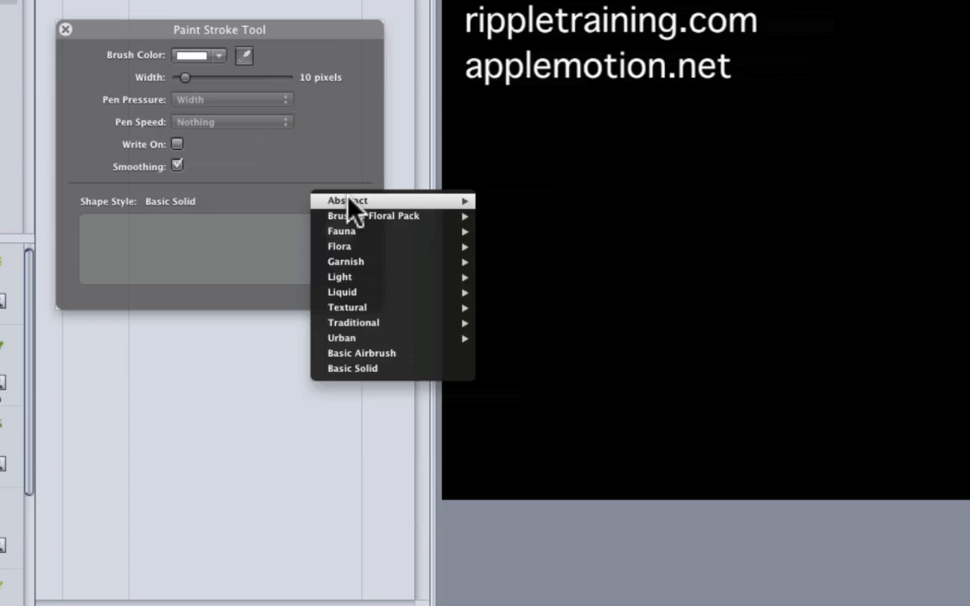
pyautogui.moveTo(358, 308)
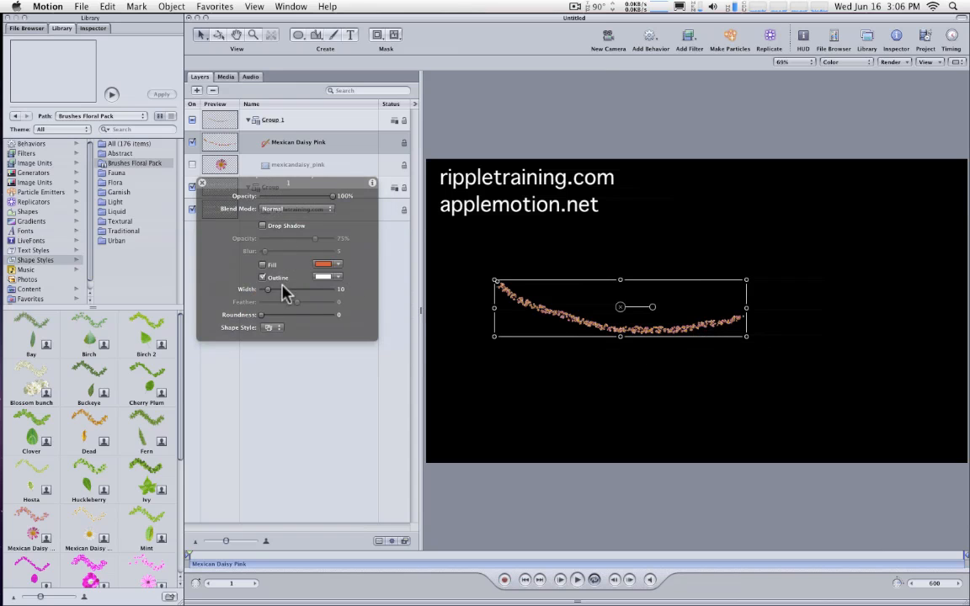
pyautogui.moveTo(267, 289); pyautogui.dragTo(328, 288)
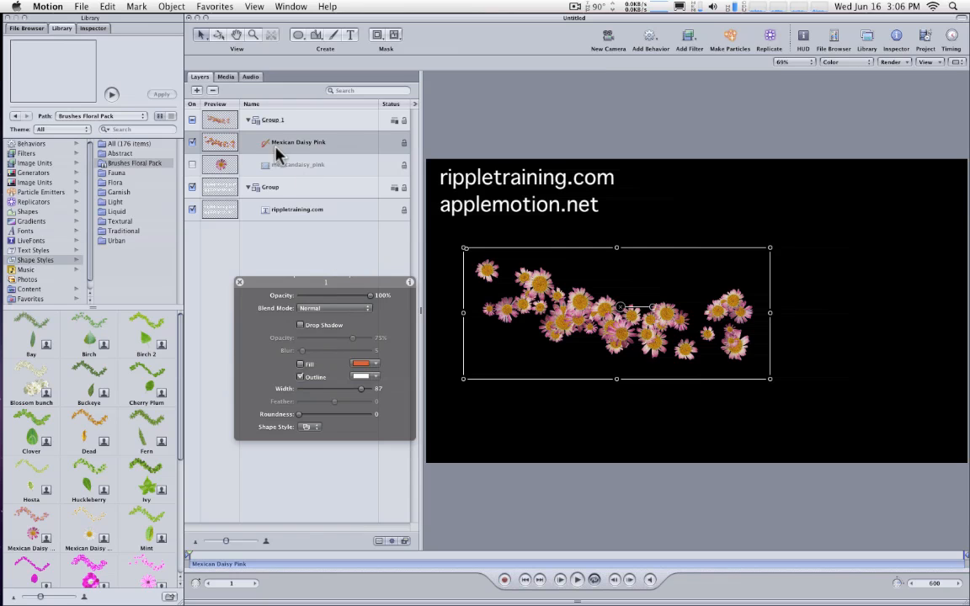
pyautogui.click(296, 164)
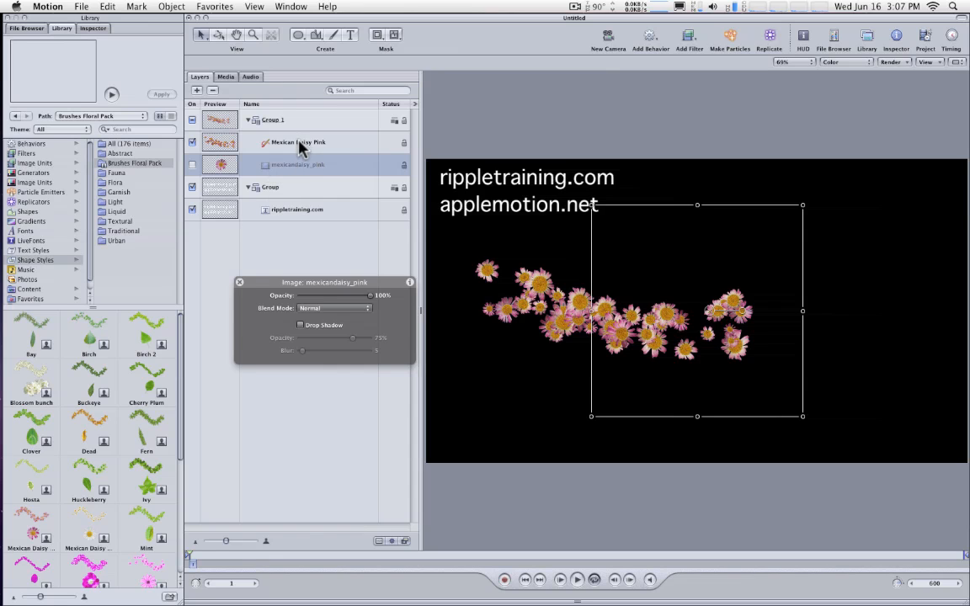
# - Select and delete the Mexican Daisy Pink stroke layer and leftover daisy group
pyautogui.click(192, 141)
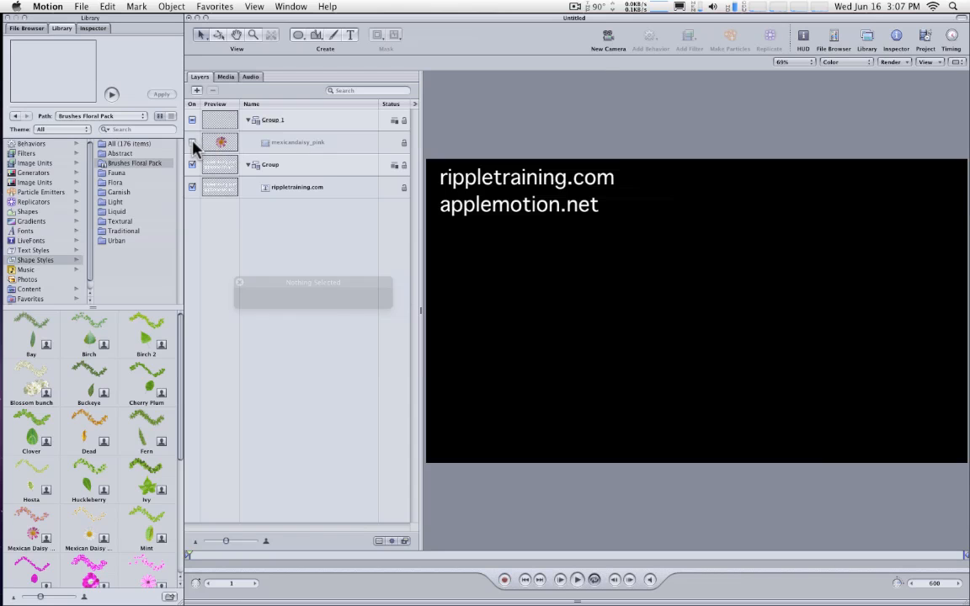
pyautogui.click(192, 142)
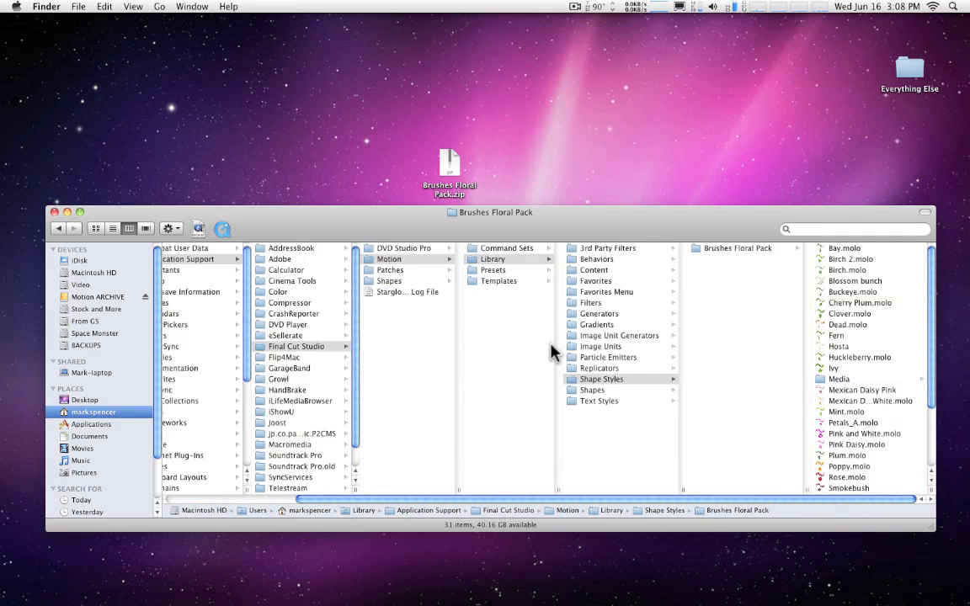
pyautogui.moveTo(788, 393)
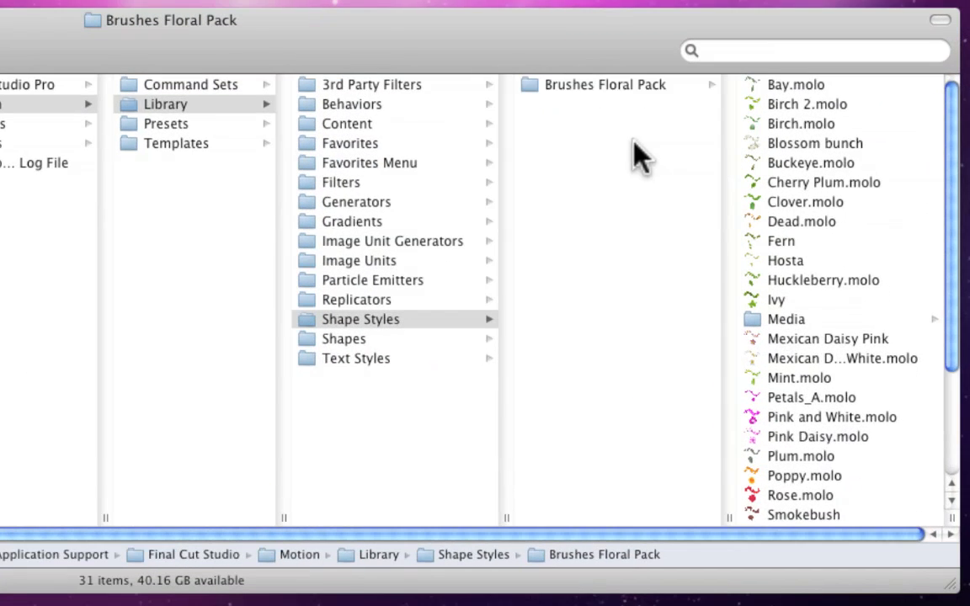
pyautogui.moveTo(791, 341)
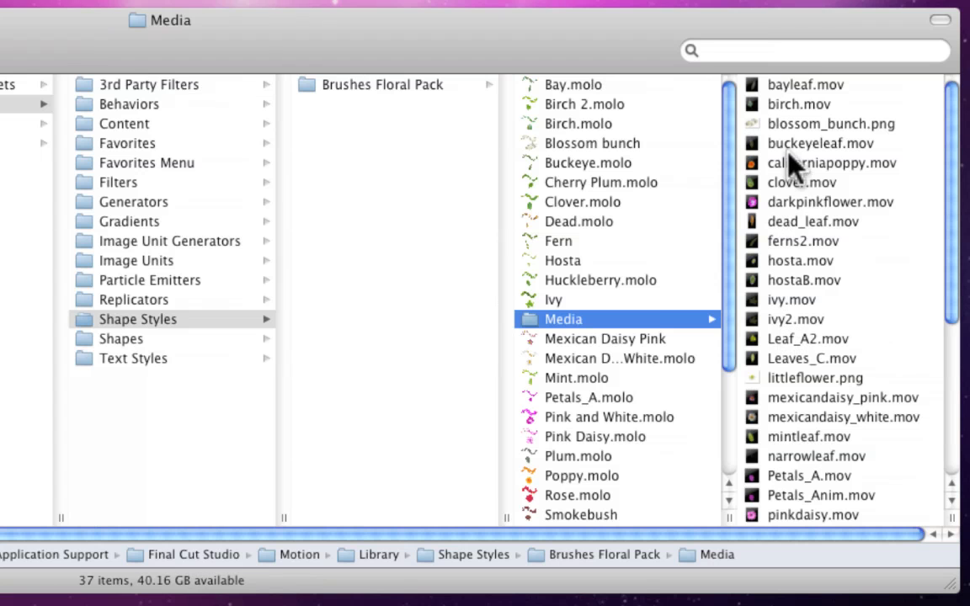
pyautogui.moveTo(590, 404)
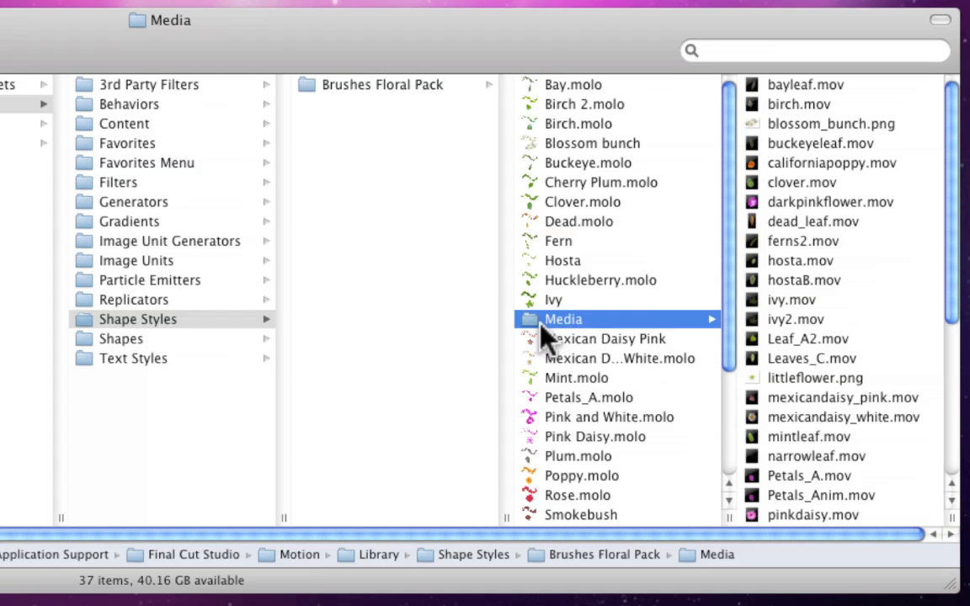
pyautogui.moveTo(384, 236)
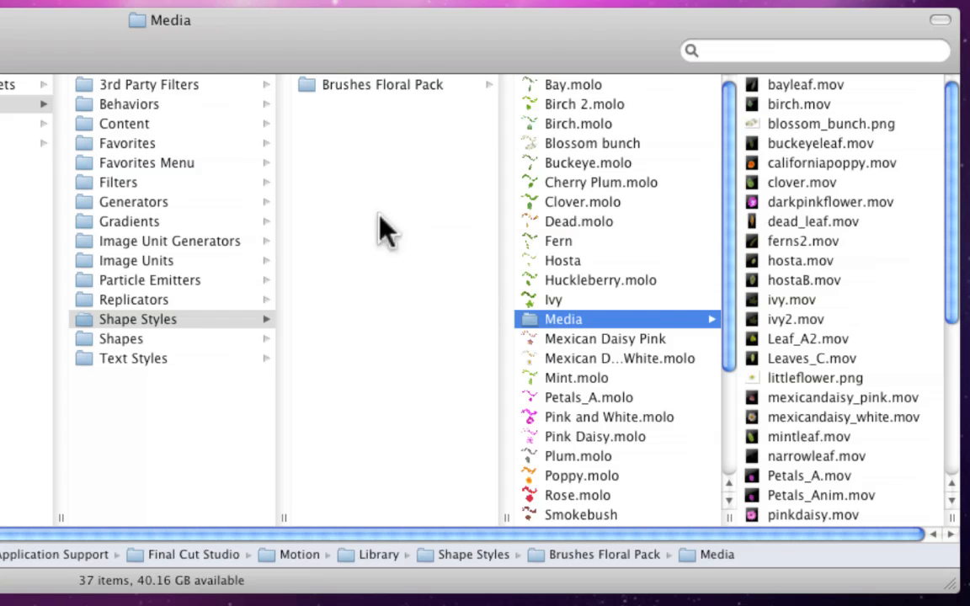
pyautogui.moveTo(465, 278)
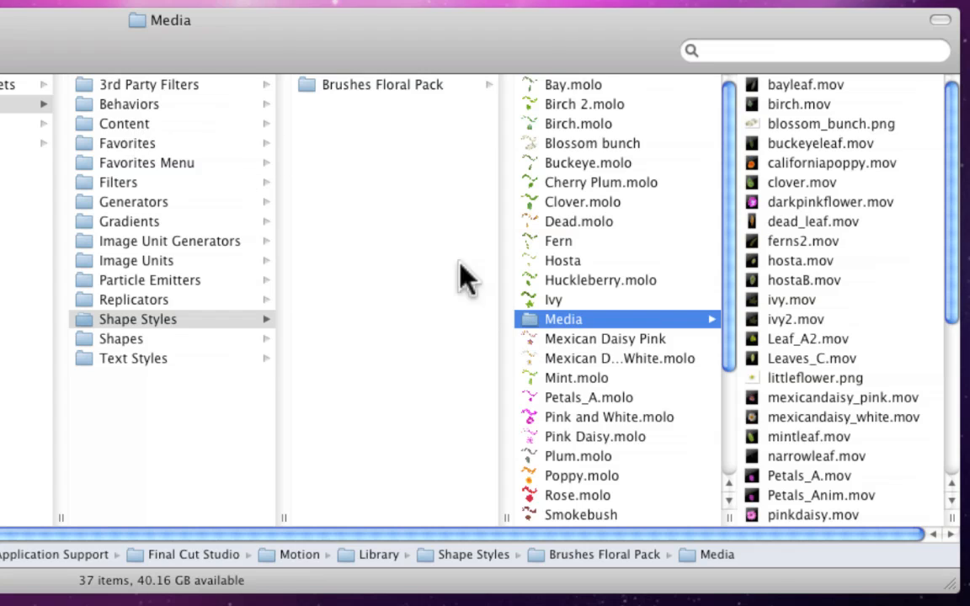
pyautogui.moveTo(538, 332)
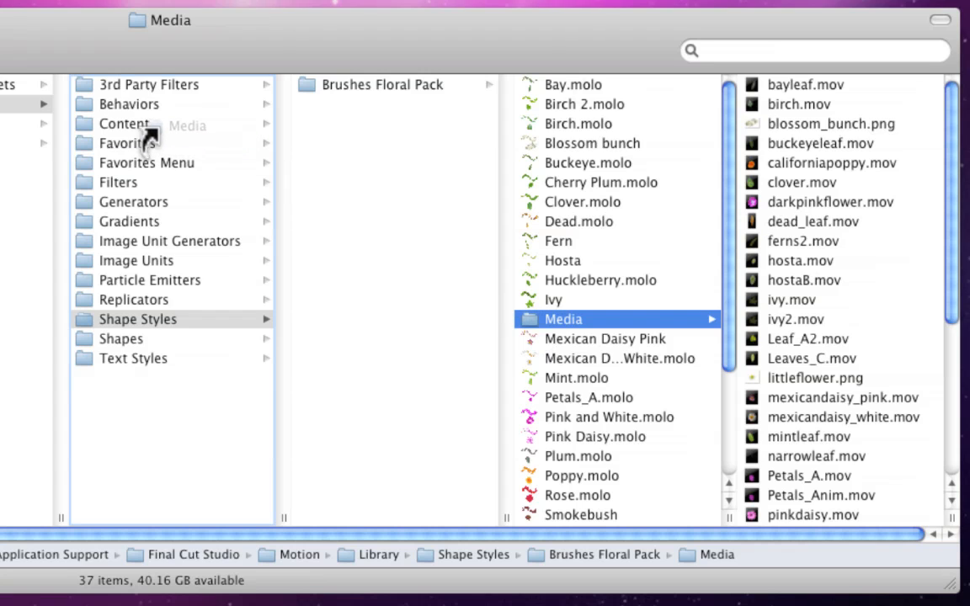
# - Copy the Media folder into Motion/Library/Content and open it to verify
pyautogui.click(126, 124)
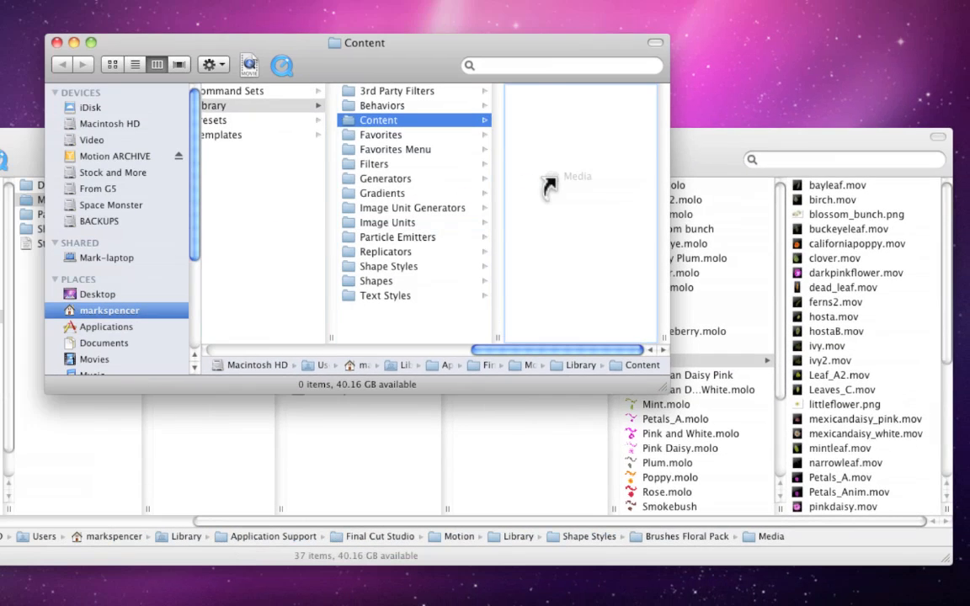
pyautogui.click(577, 176)
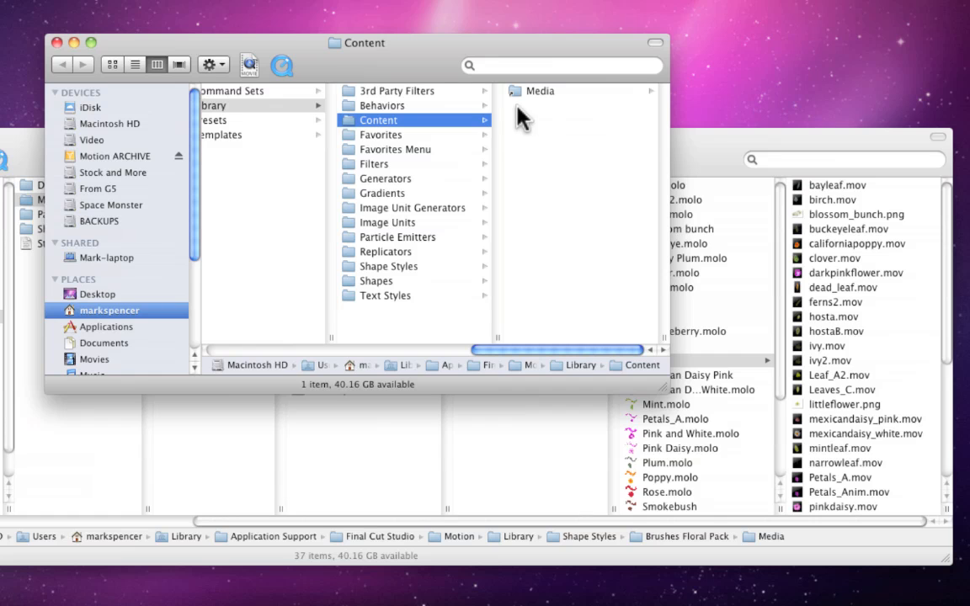
pyautogui.moveTo(552, 112)
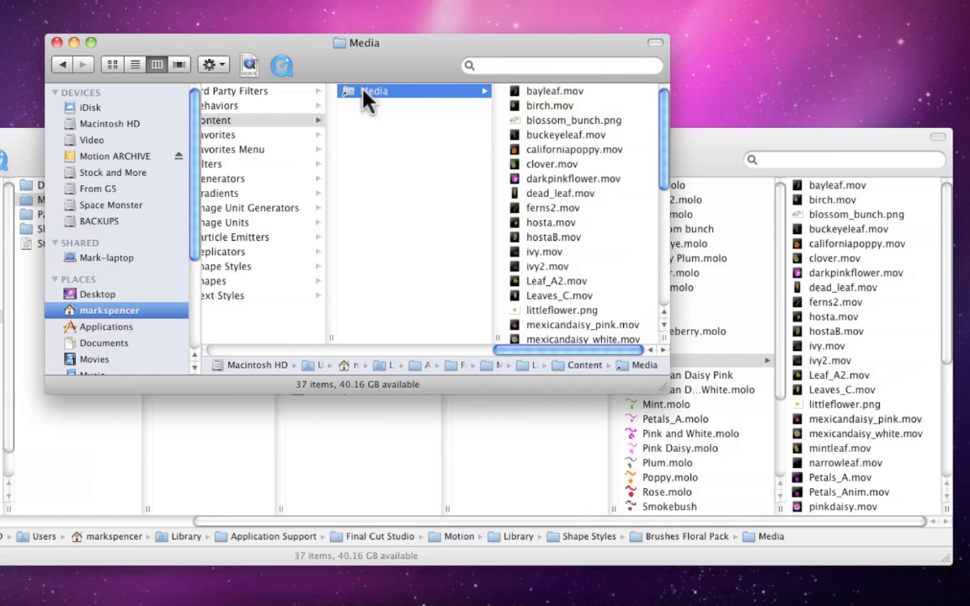
pyautogui.doubleClick(375, 91)
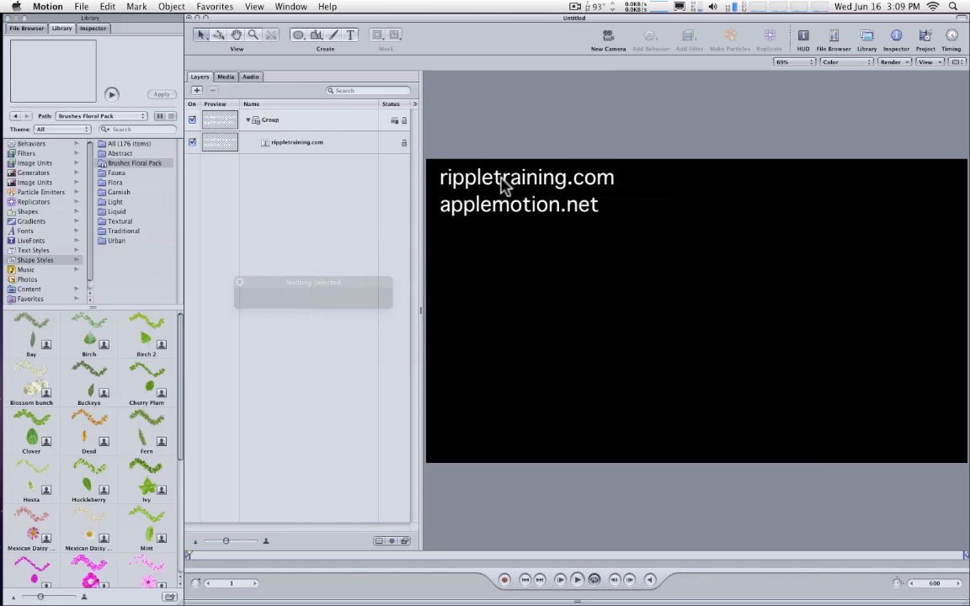
pyautogui.moveTo(319, 227)
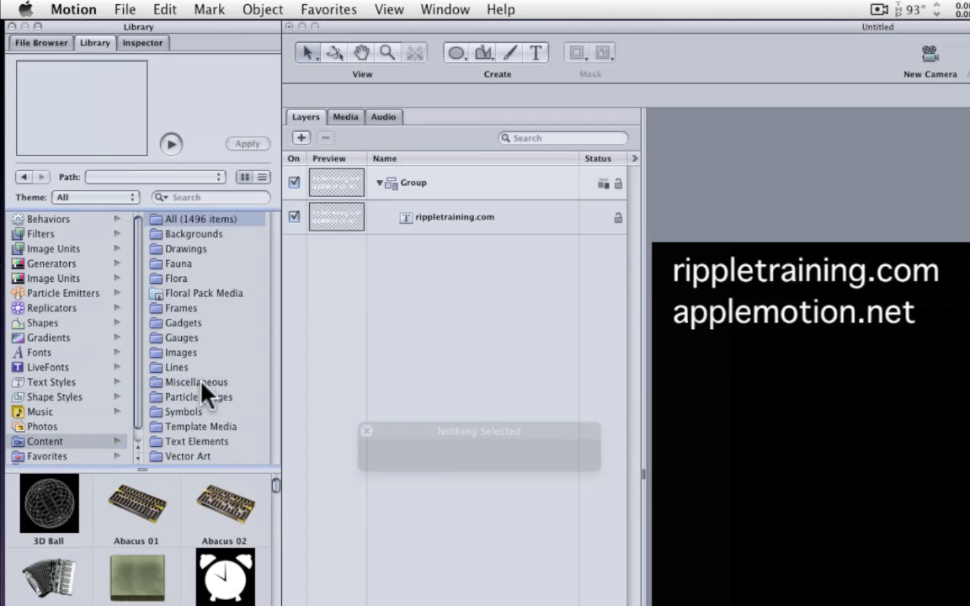
pyautogui.moveTo(209, 307)
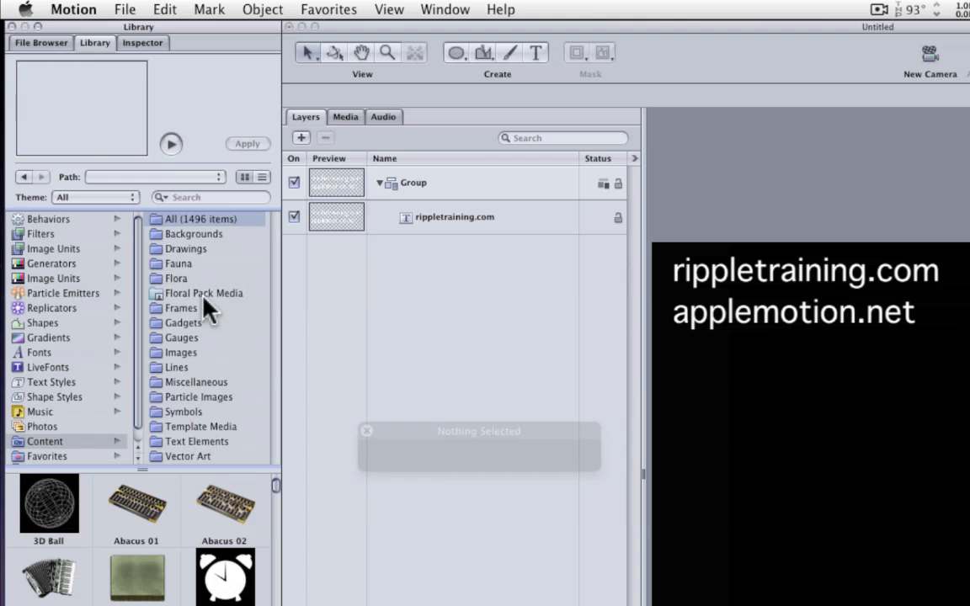
# - Open Floral Pack Media in Library Content and scroll to californiapoppy.mov
pyautogui.click(202, 293)
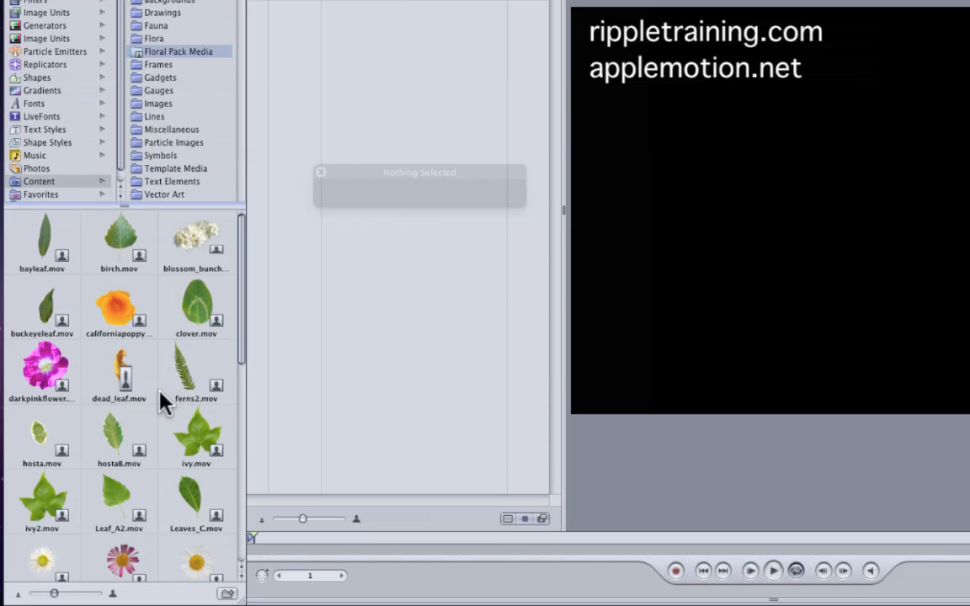
pyautogui.moveTo(248, 355)
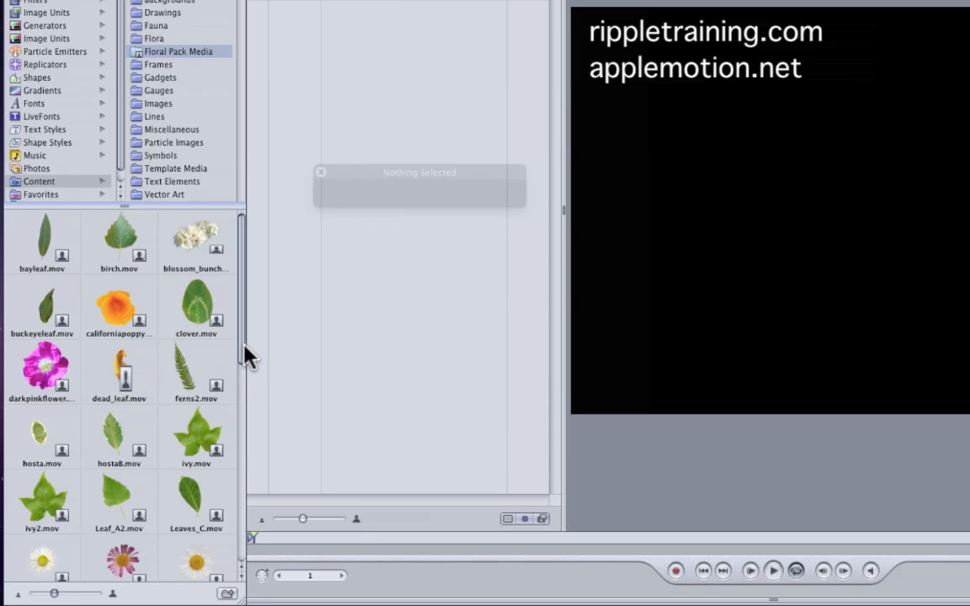
pyautogui.scroll(-3)
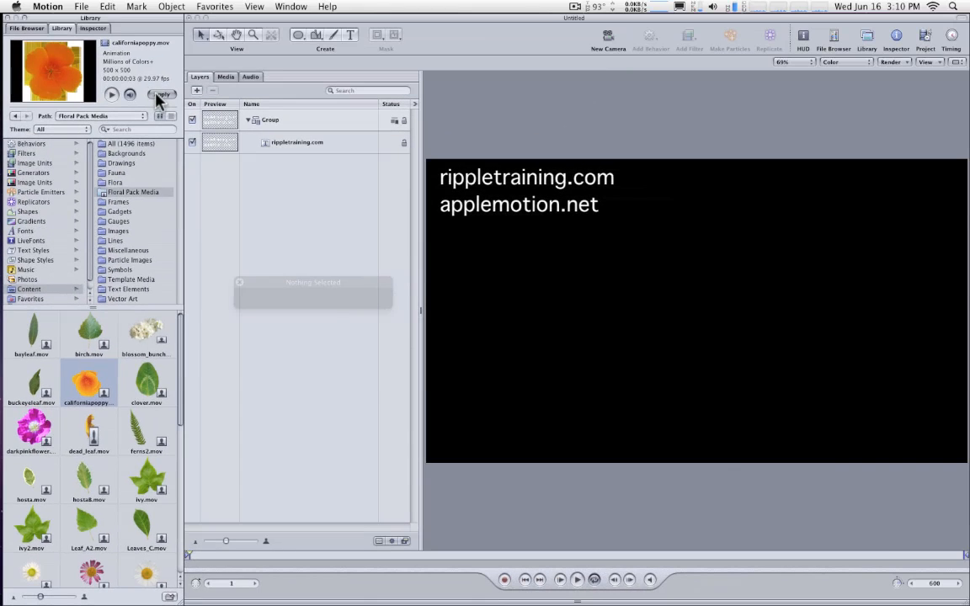
# - Apply californiapoppy.mov, make it a particle emitter, and play the animation
pyautogui.click(161, 93)
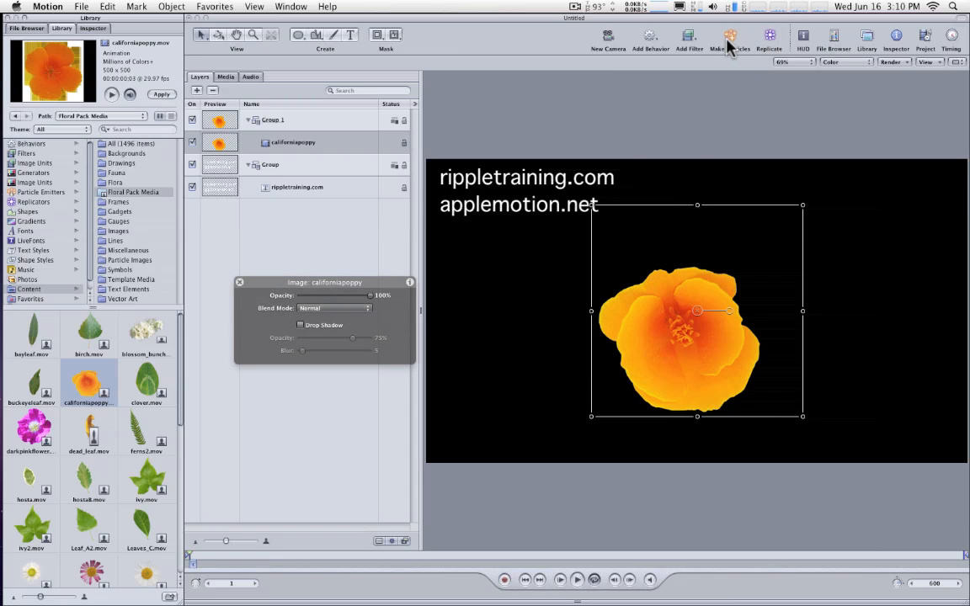
pyautogui.click(729, 35)
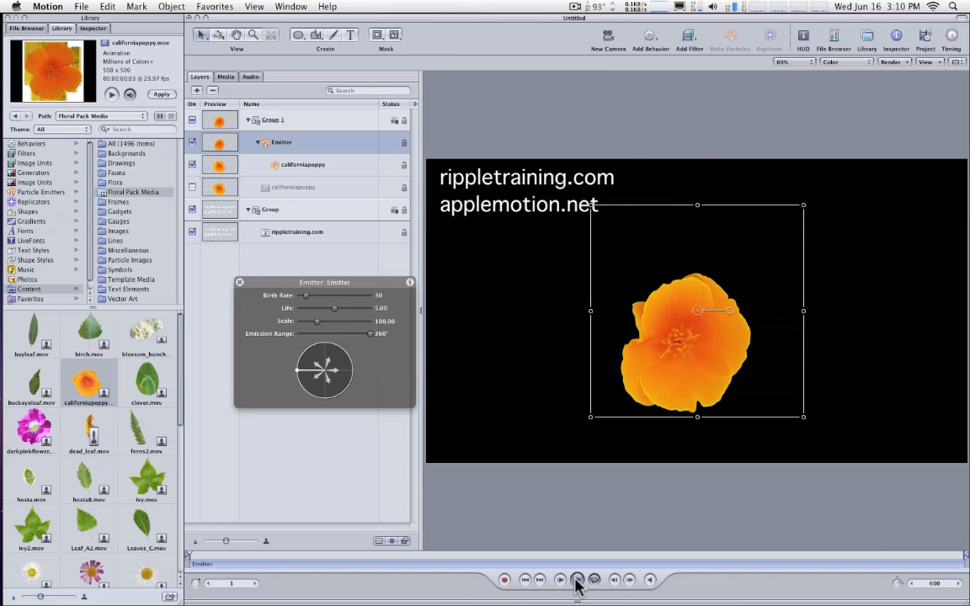
pyautogui.click(560, 579)
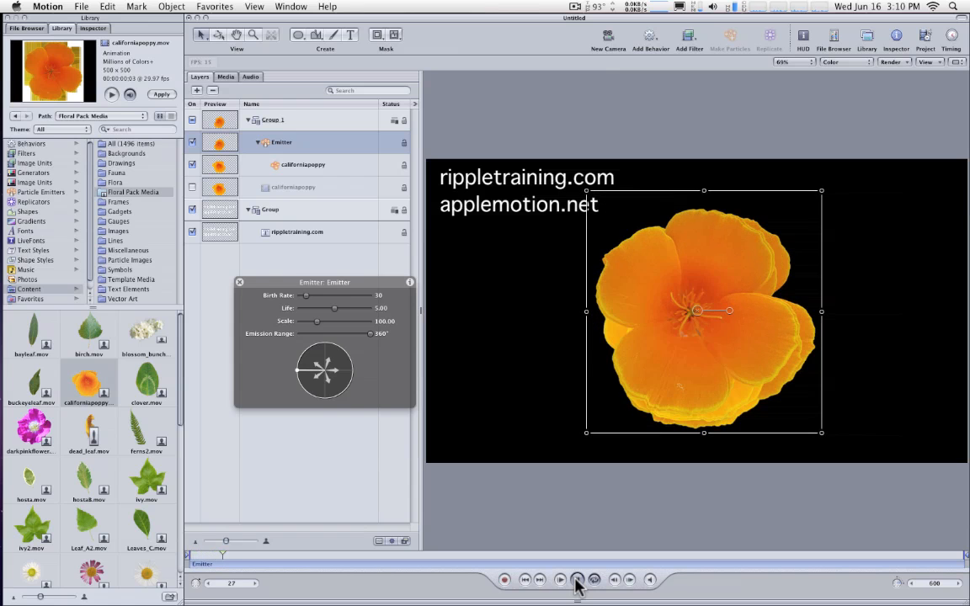